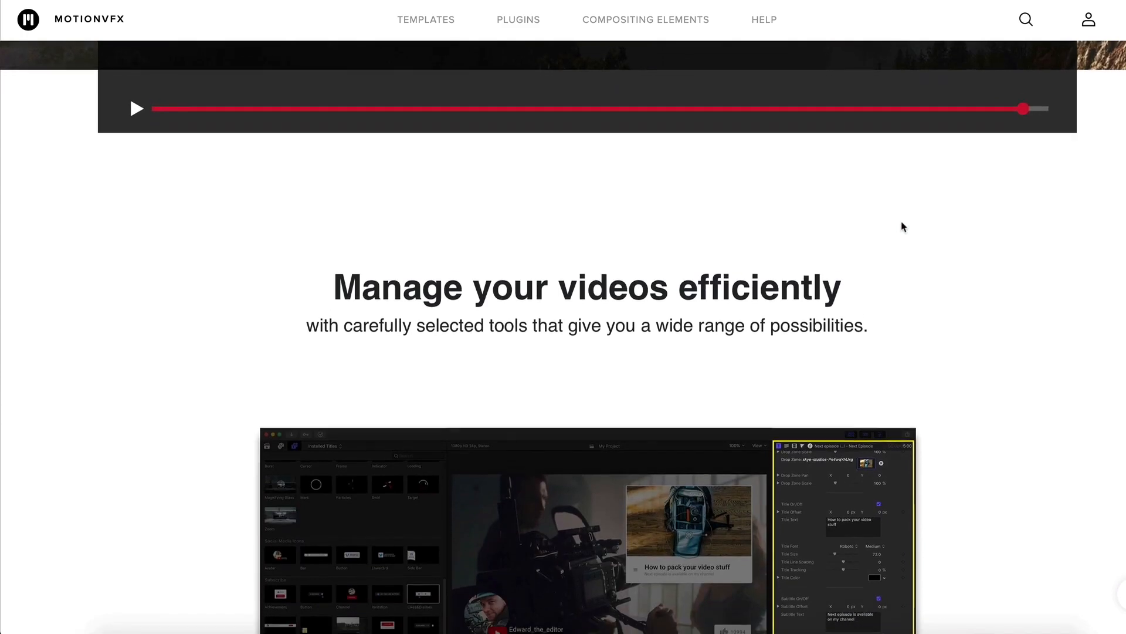
- Browse the mTuber 2 titles and select the Abstract title clip for customisation
{"action": "scroll", "scroll_direction": "down", "scroll_amount": 3}
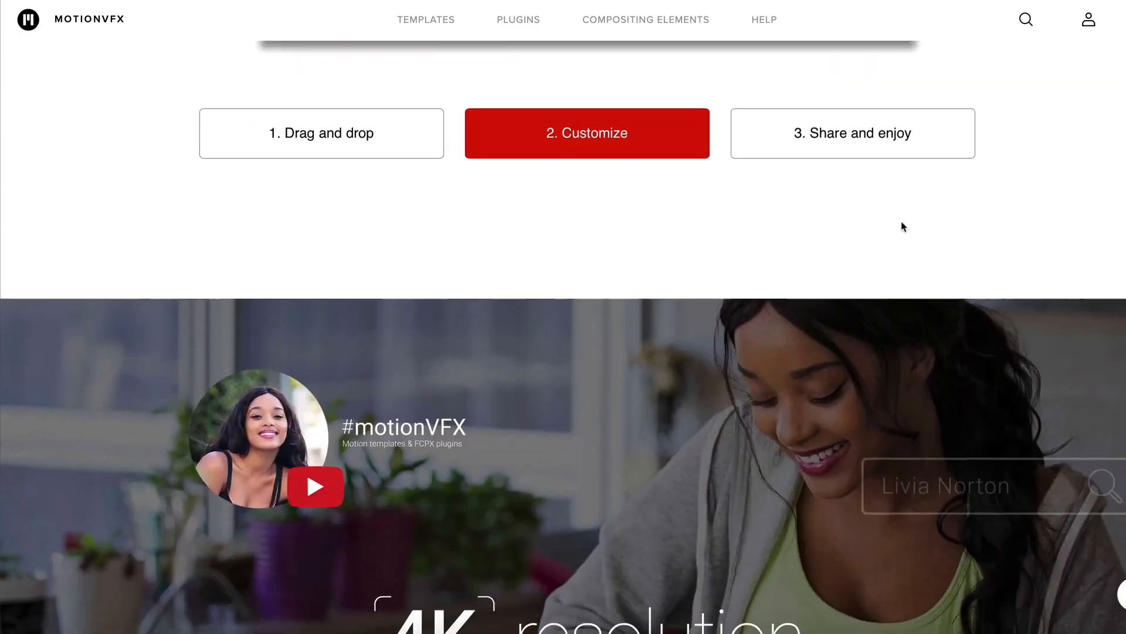
{"action": "scroll", "scroll_direction": "down", "scroll_amount": 3}
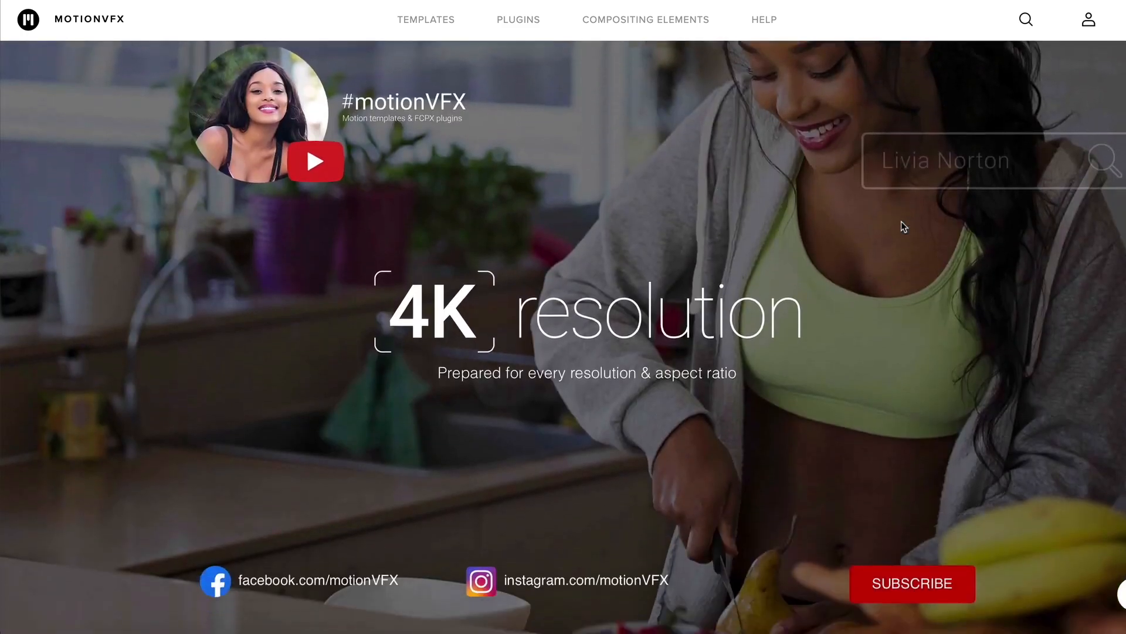
{"action": "scroll", "scroll_direction": "down", "scroll_amount": 3}
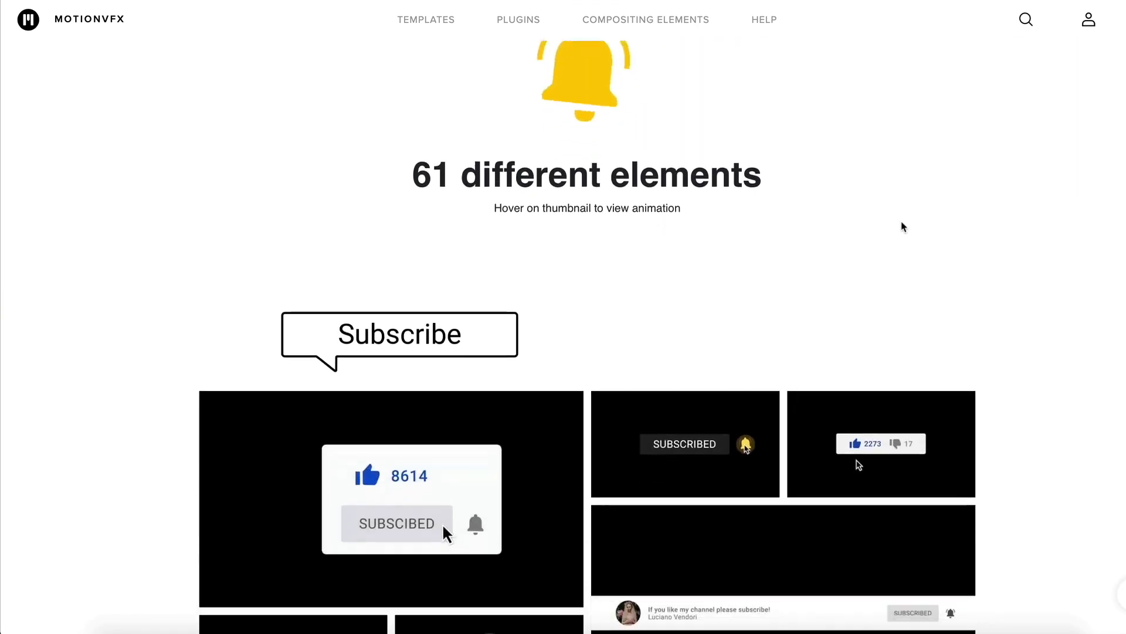
{"action": "scroll", "scroll_direction": "down", "scroll_amount": 3}
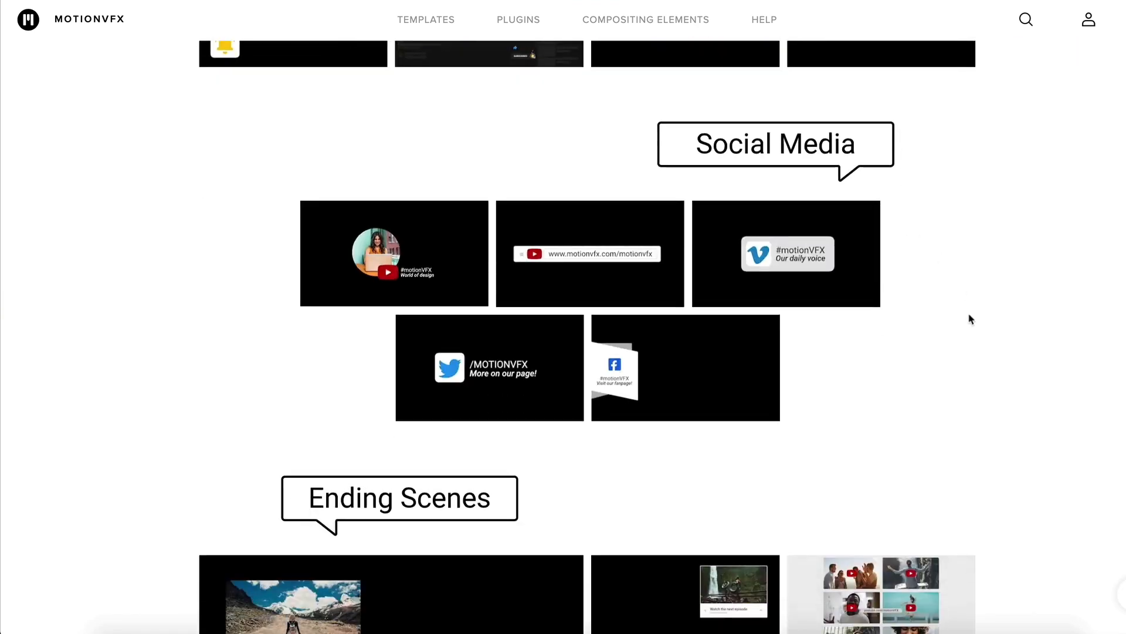
{"action": "scroll", "scroll_direction": "down", "scroll_amount": 3}
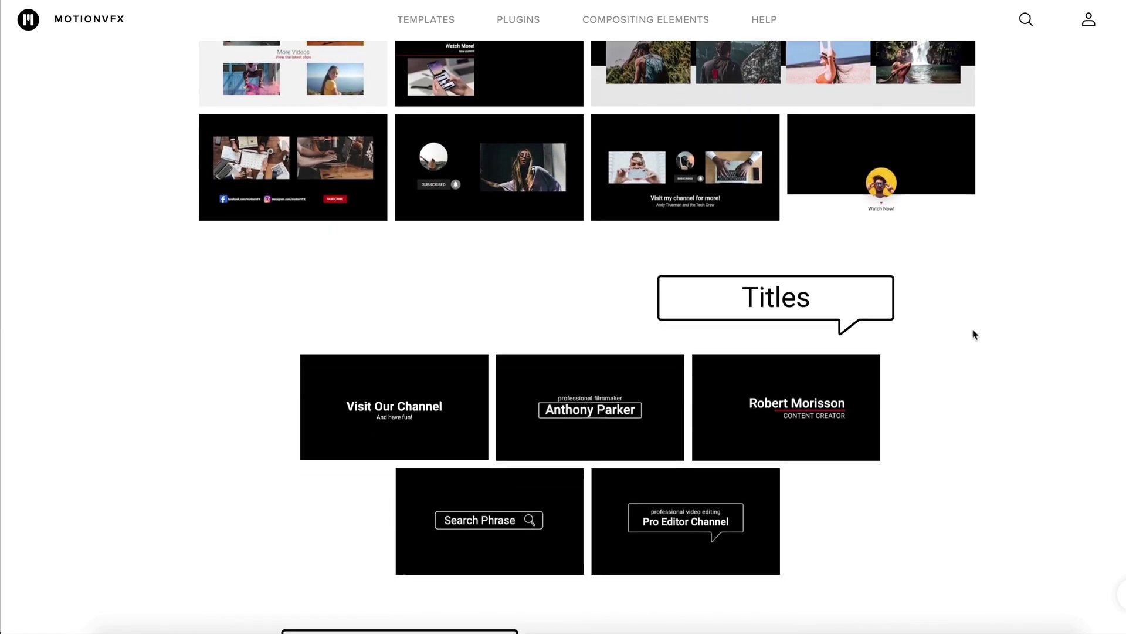
{"action": "scroll", "scroll_direction": "down", "scroll_amount": 3}
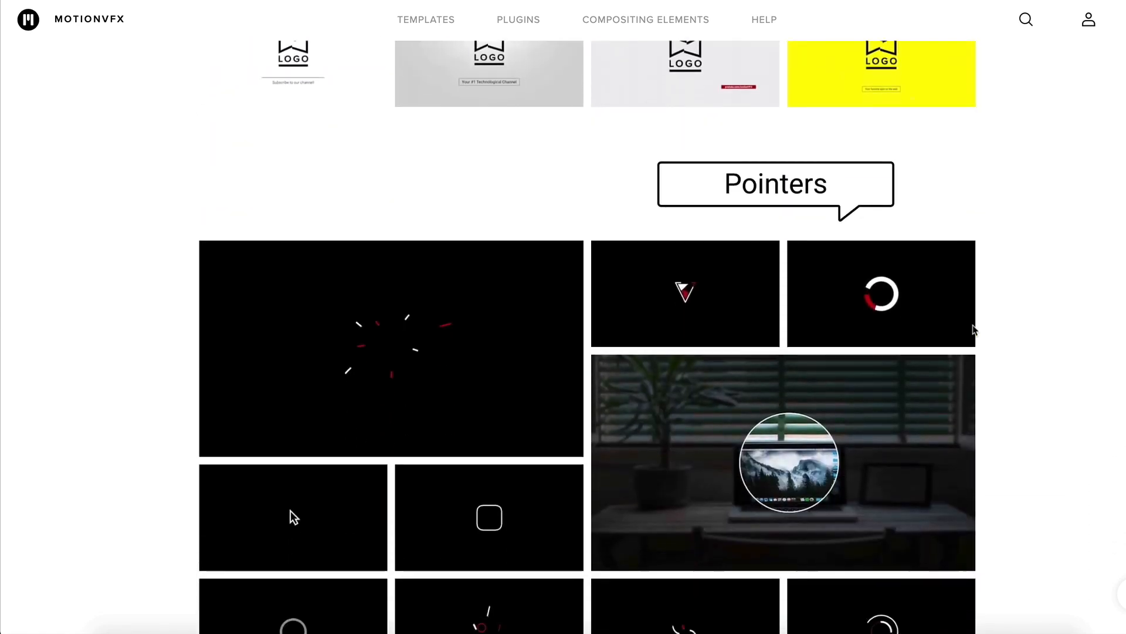
{"action": "scroll", "scroll_direction": "down", "scroll_amount": 3}
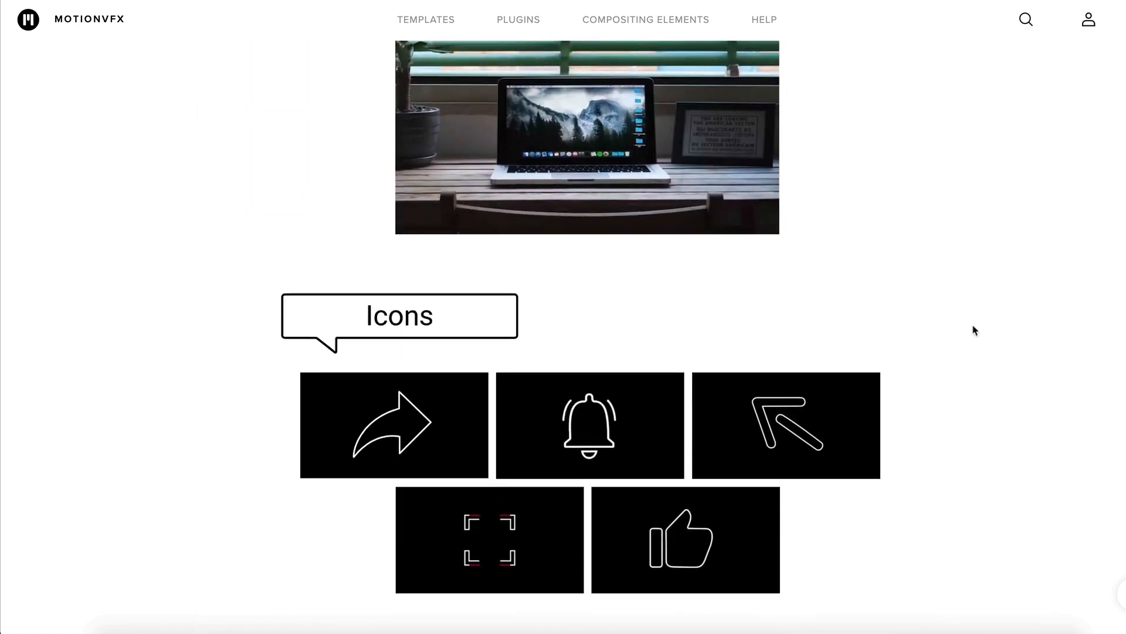
{"action": "scroll", "scroll_direction": "down", "scroll_amount": 3}
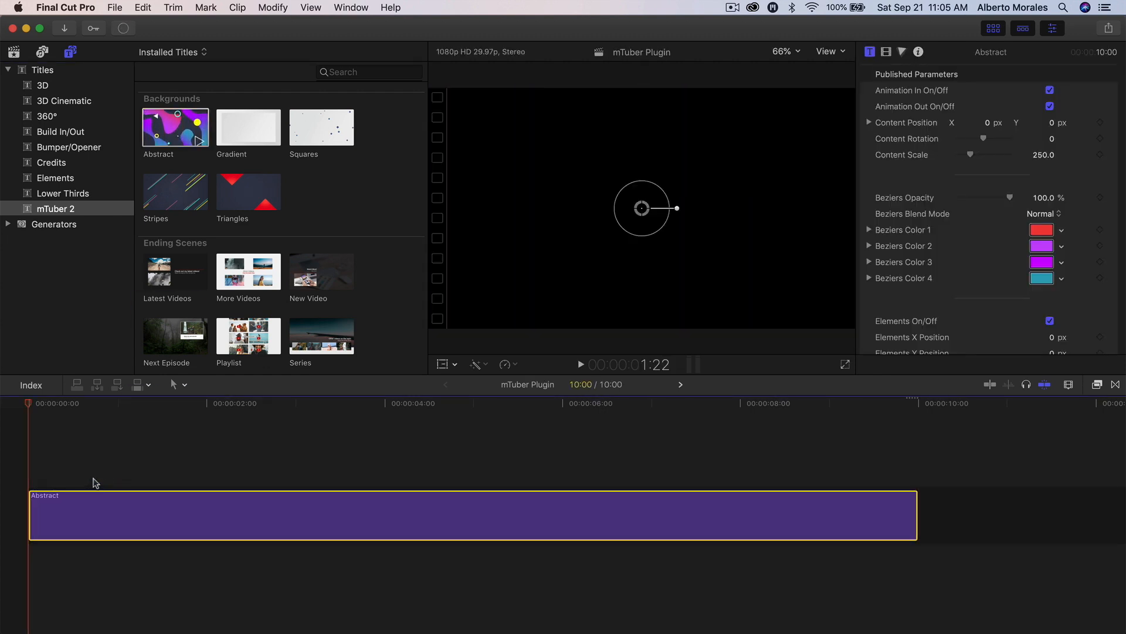
{"action": "left_click", "coordinate": [578, 364]}
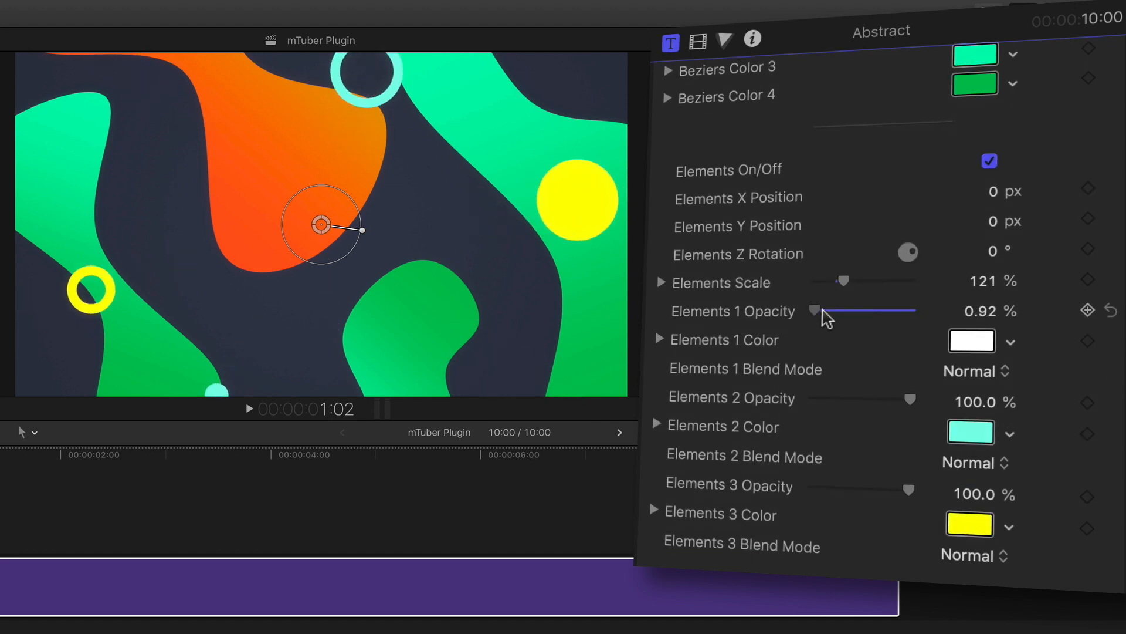
- Shift the Abstract title's BG Gradient toward dark green in the Inspector
{"action": "scroll", "scroll_direction": "down", "scroll_amount": 3}
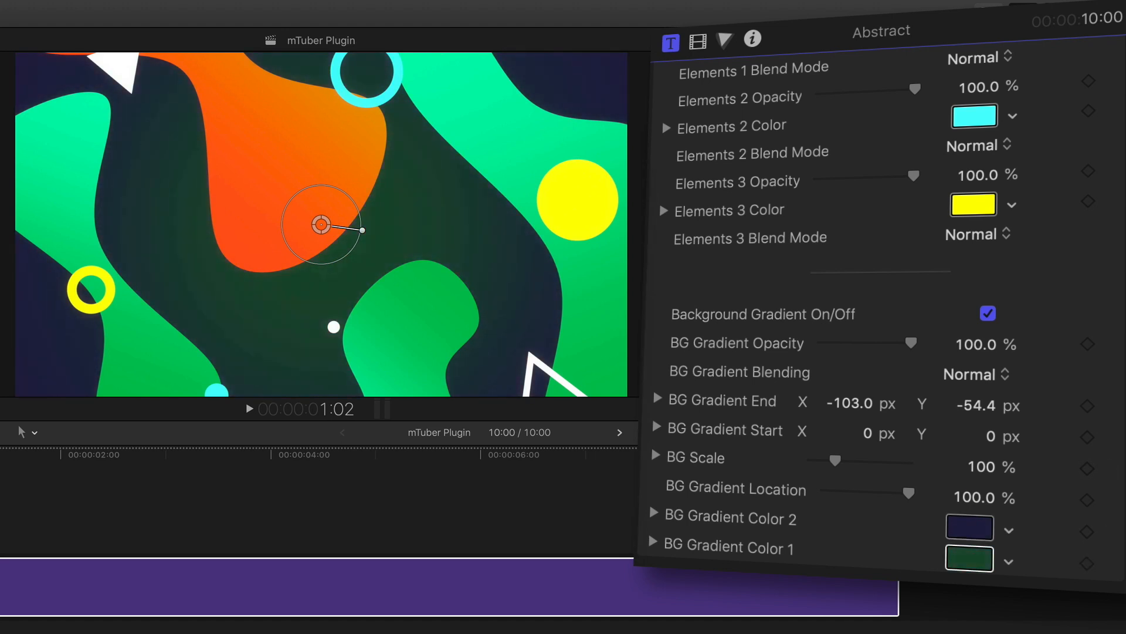
{"action": "left_click_drag", "start_coordinate": [814, 460], "coordinate": [839, 460]}
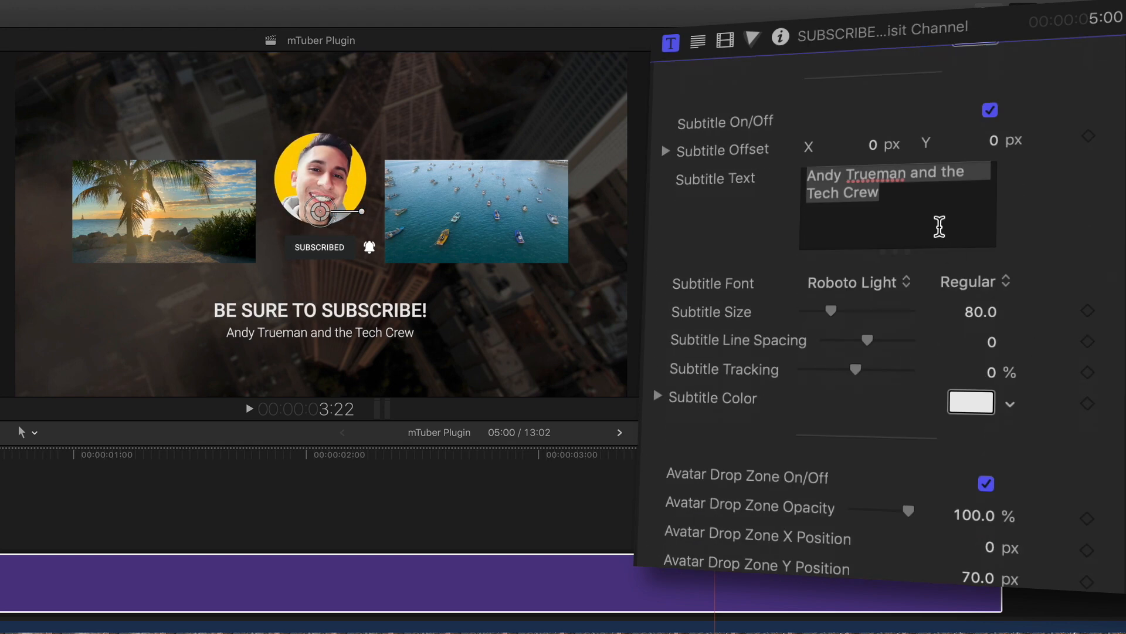
{"action": "type", "text": "FOLLOW ME ON IG @KINGTUTSPRO"}
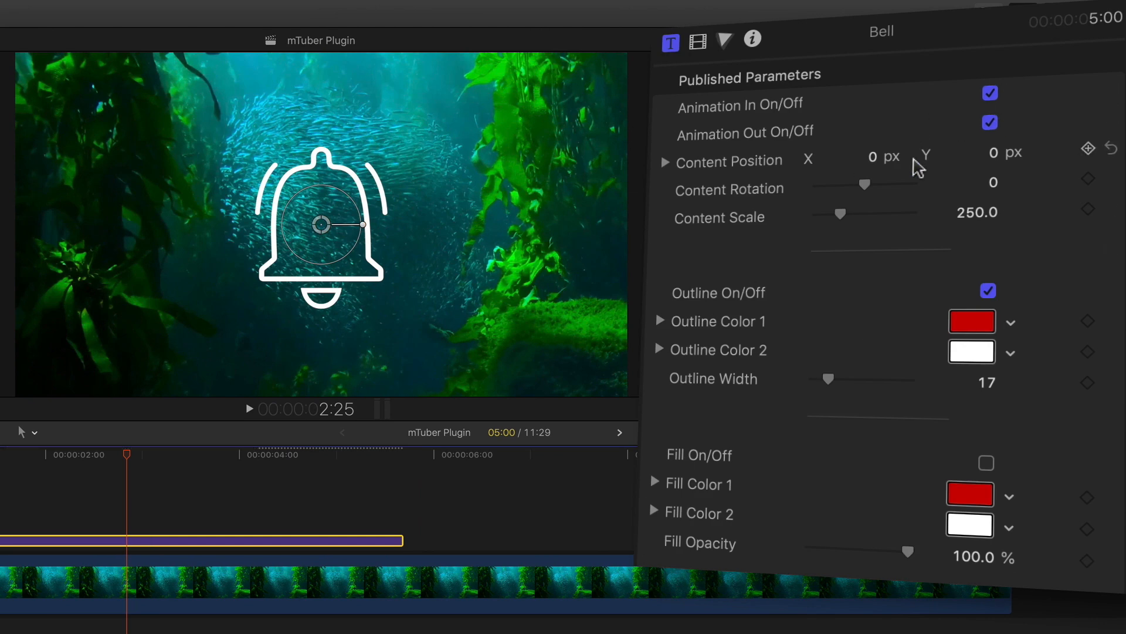
- Reduce the bell's Content Scale to 189 and recolour Outline Color 1 and Fill Color 1 yellow
{"action": "left_click_drag", "start_coordinate": [856, 184], "coordinate": [866, 187]}
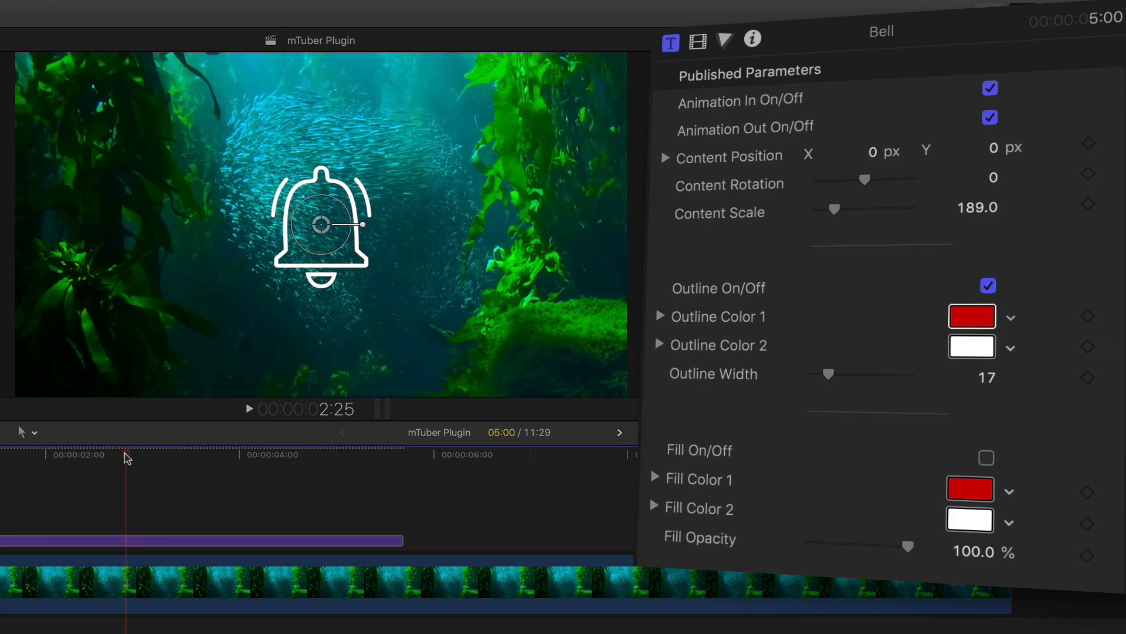
{"action": "left_click", "coordinate": [972, 316]}
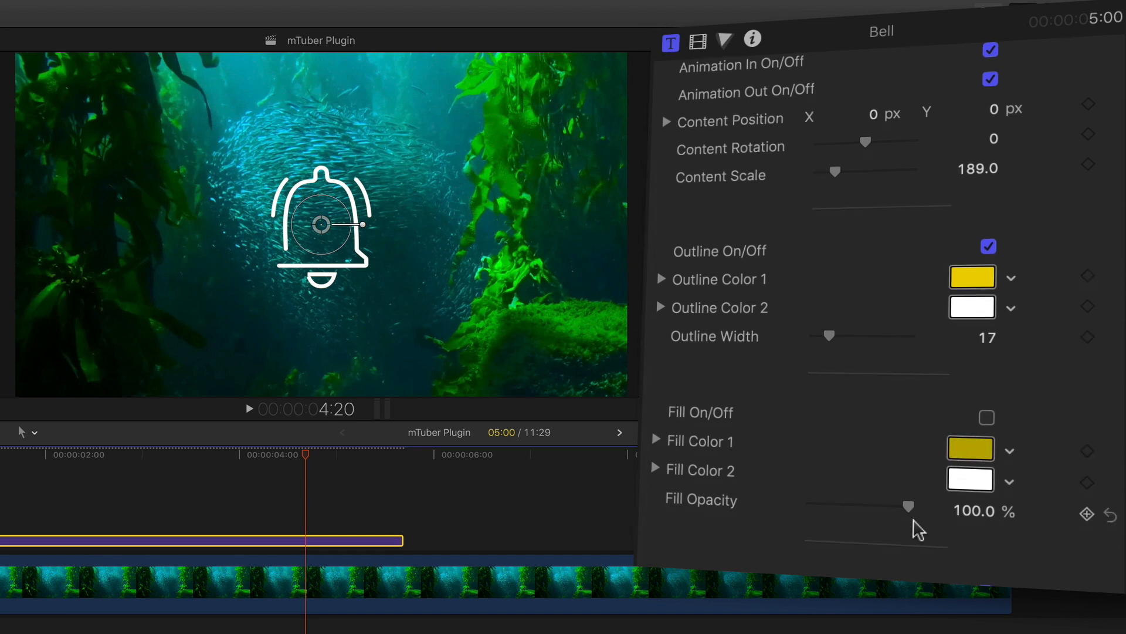
{"action": "scroll", "scroll_direction": "down", "scroll_amount": 3}
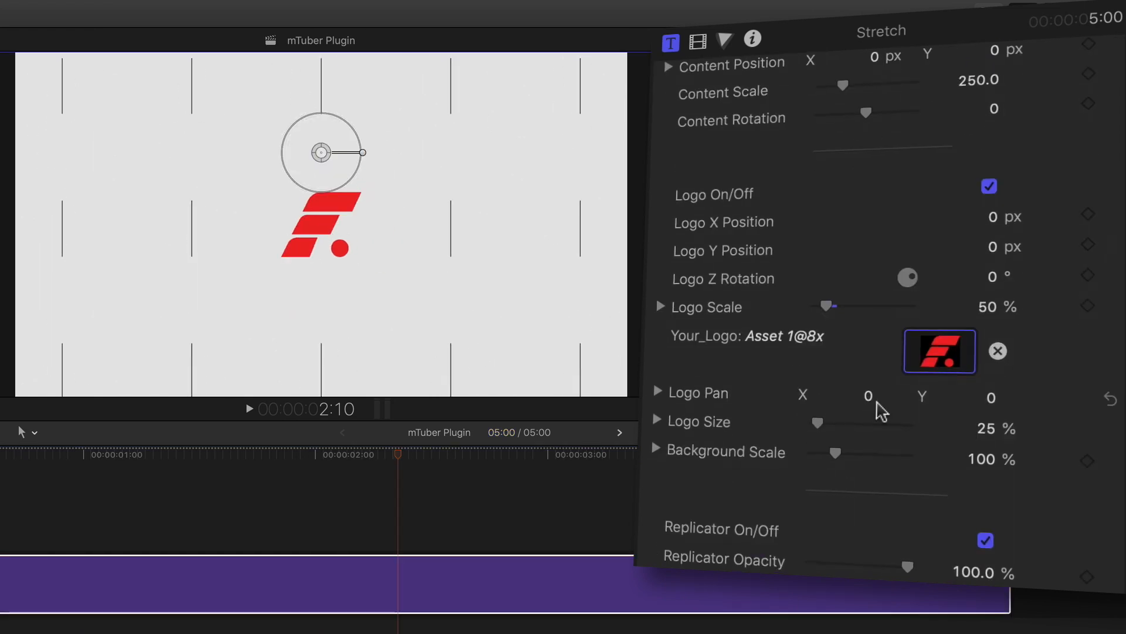
- Adjust the custom red logo's Logo Pan offset on the Stretch intro
{"action": "left_click_drag", "start_coordinate": [836, 453], "coordinate": [819, 453]}
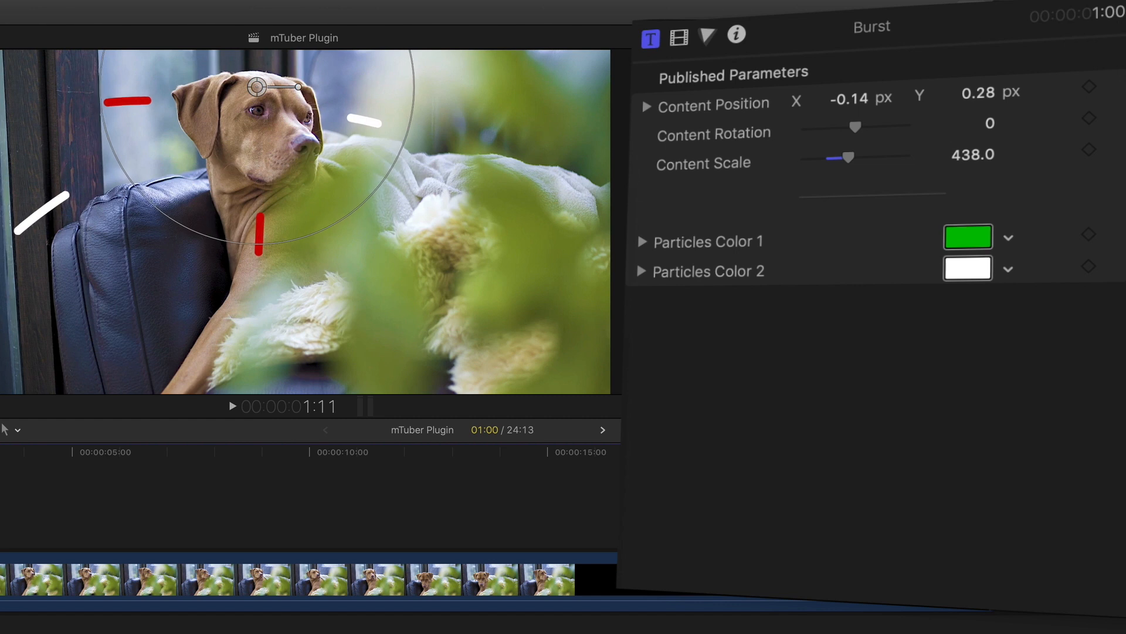
- Set Particles Color 1 of the Burst title to gold
{"action": "left_click", "coordinate": [968, 237]}
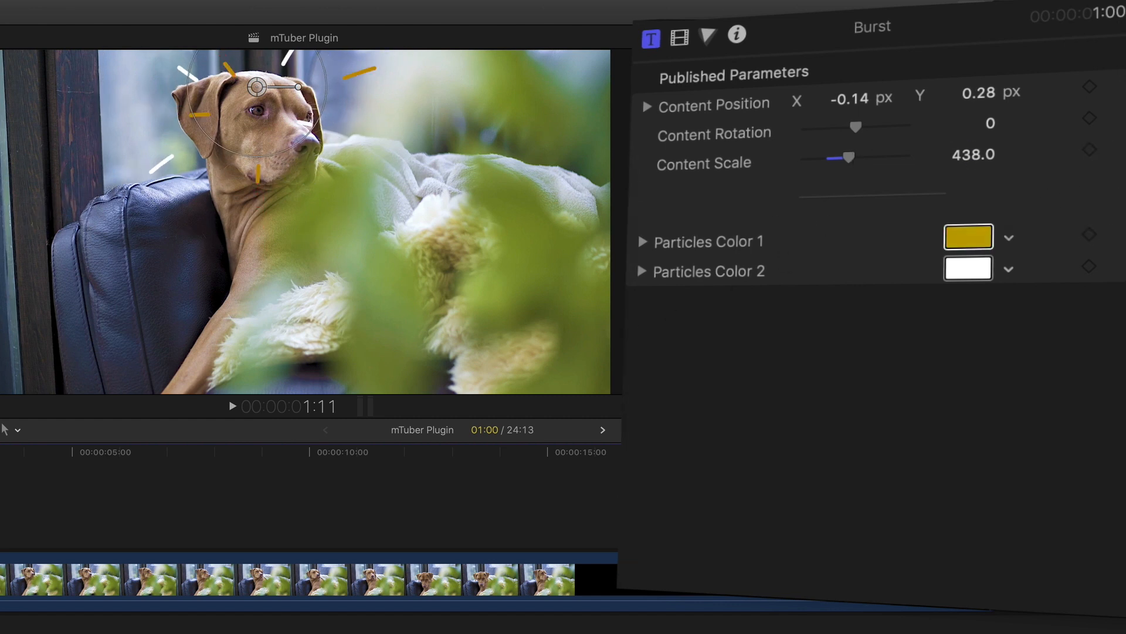
{"action": "left_click", "coordinate": [968, 236]}
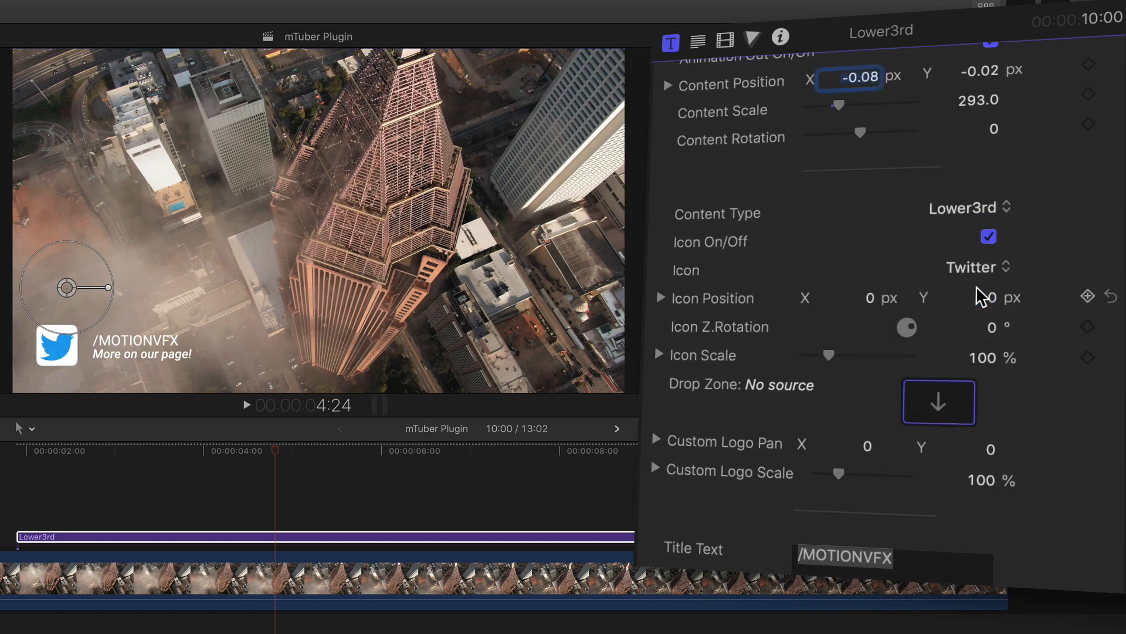
- Try the Custom Logo icon on the lower third, then settle on the Instagram icon
{"action": "left_click", "coordinate": [974, 267]}
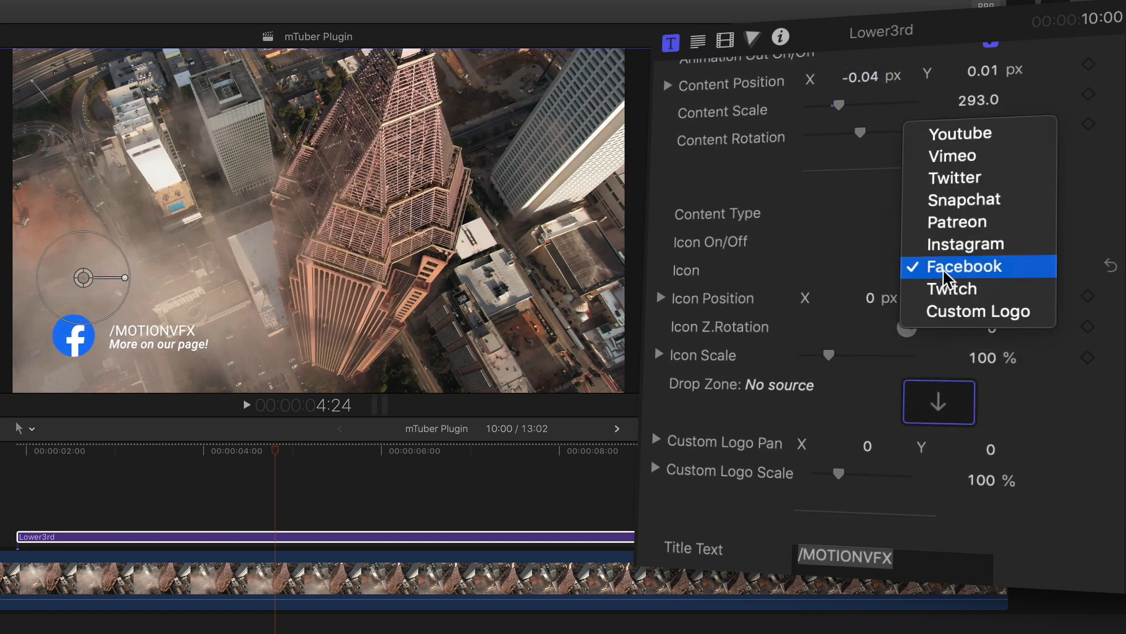
{"action": "left_click", "coordinate": [978, 311]}
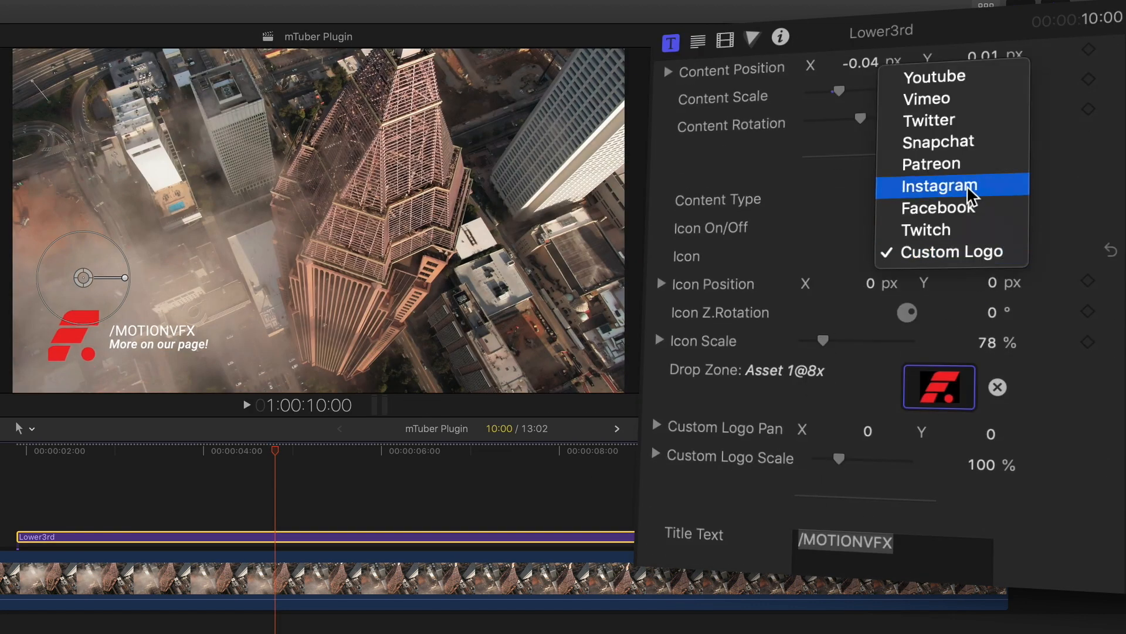
{"action": "left_click", "coordinate": [940, 186]}
{"action": "type", "text": "/KINGTUTSPRO"}
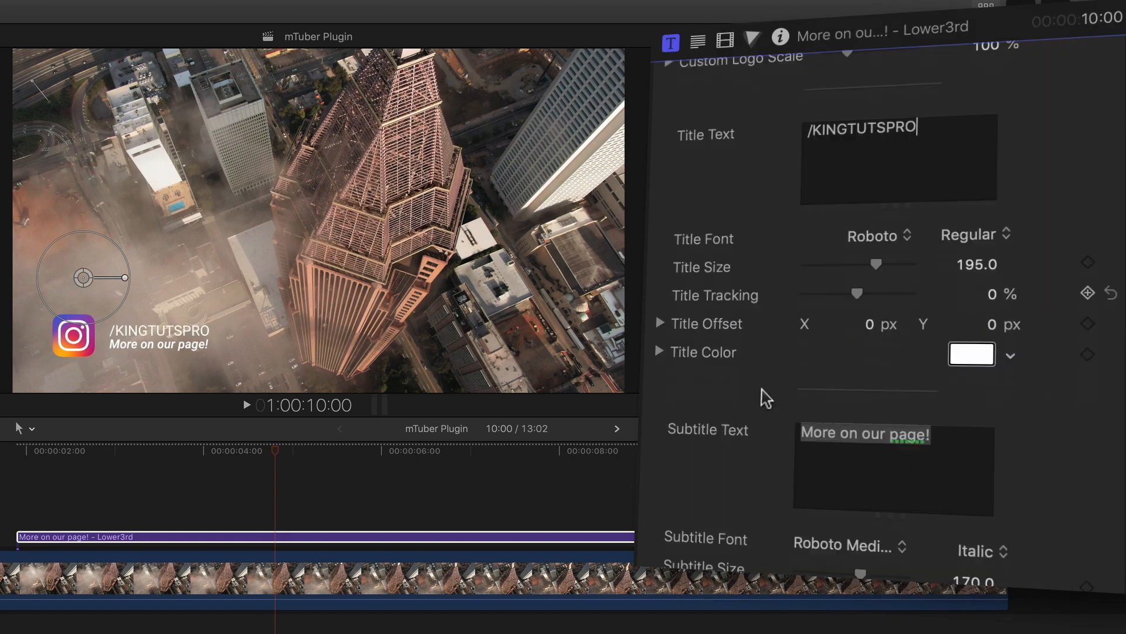
- Set the lower third subtitle text to FOLLOW ME ON IG
{"action": "type", "text": "F"}
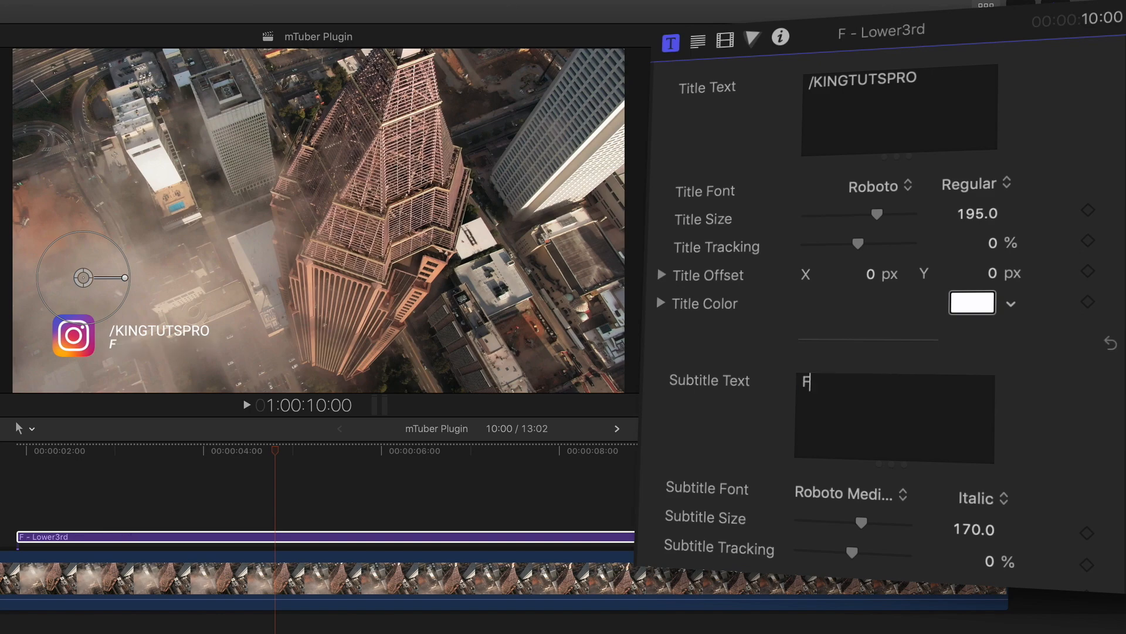
{"action": "type", "text": "OLLOW ME ON IG"}
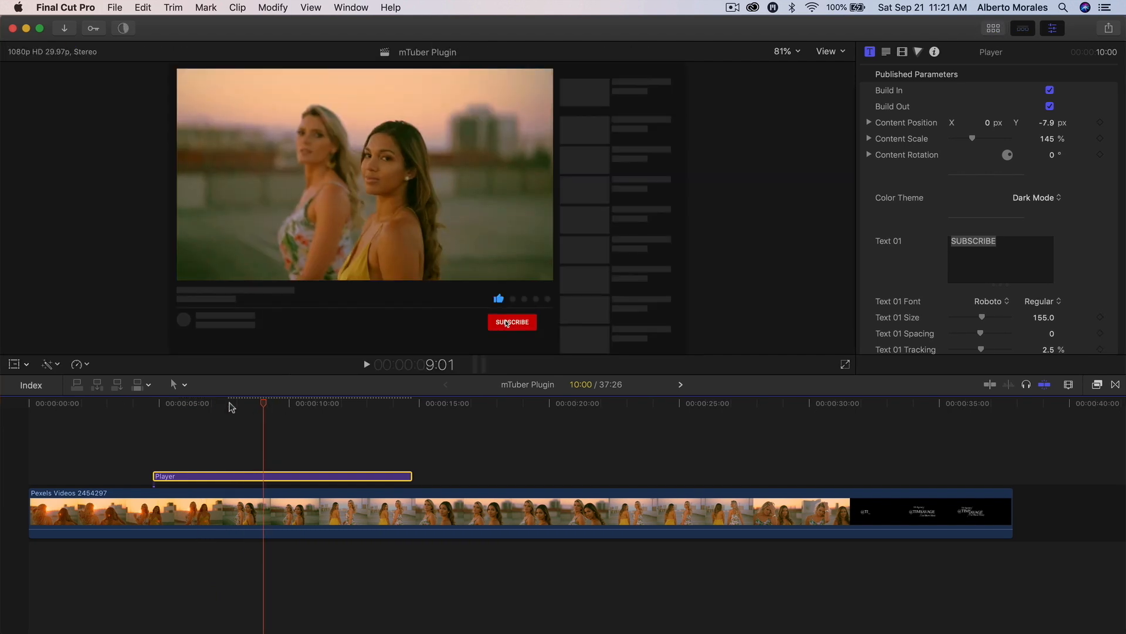
- Move the playhead to preview the Player title at another moment over the rooftop footage
{"action": "left_click", "coordinate": [1035, 197]}
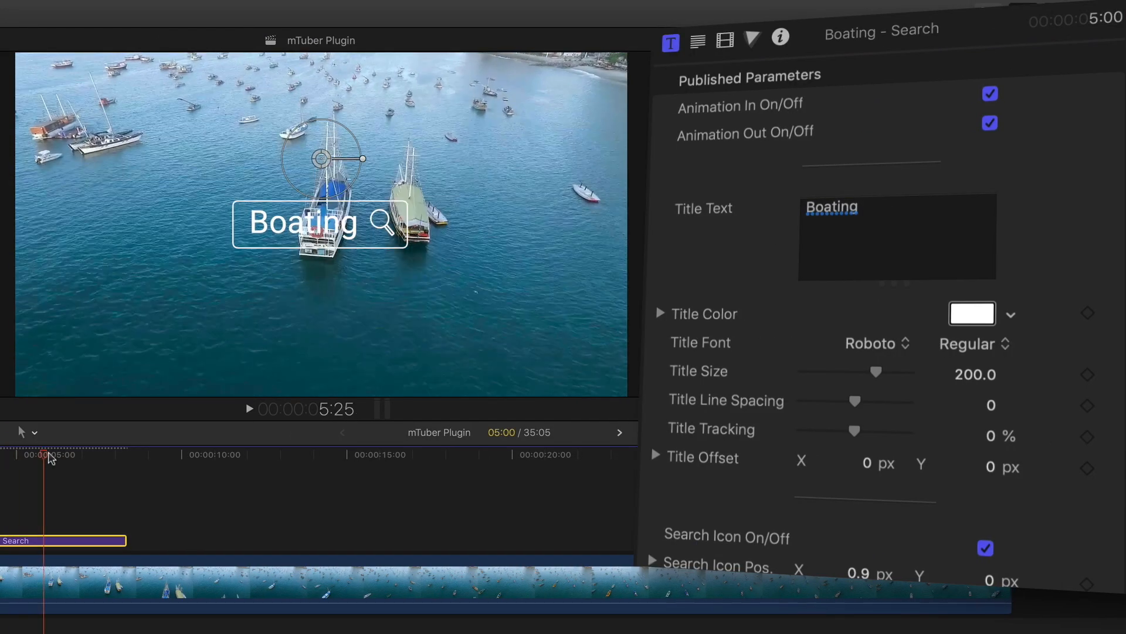
- Set the Search title text to boating in venice and turn Frame On/Off off
{"action": "type", "text": "boating in"}
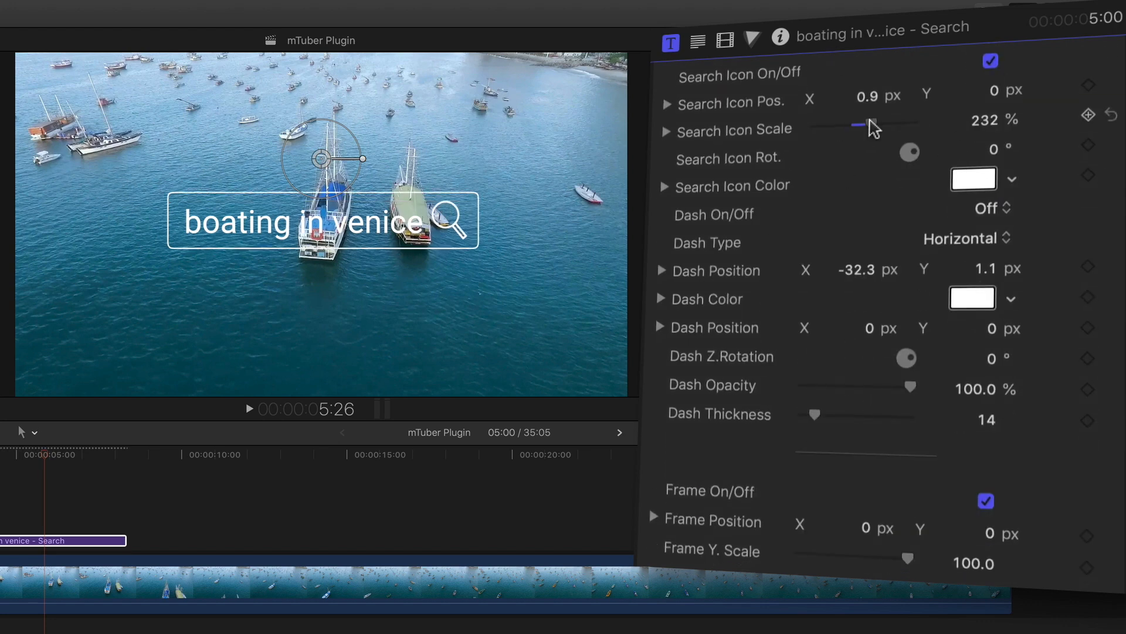
{"action": "scroll", "scroll_direction": "down", "scroll_amount": 3}
{"action": "type", "text": "21"}
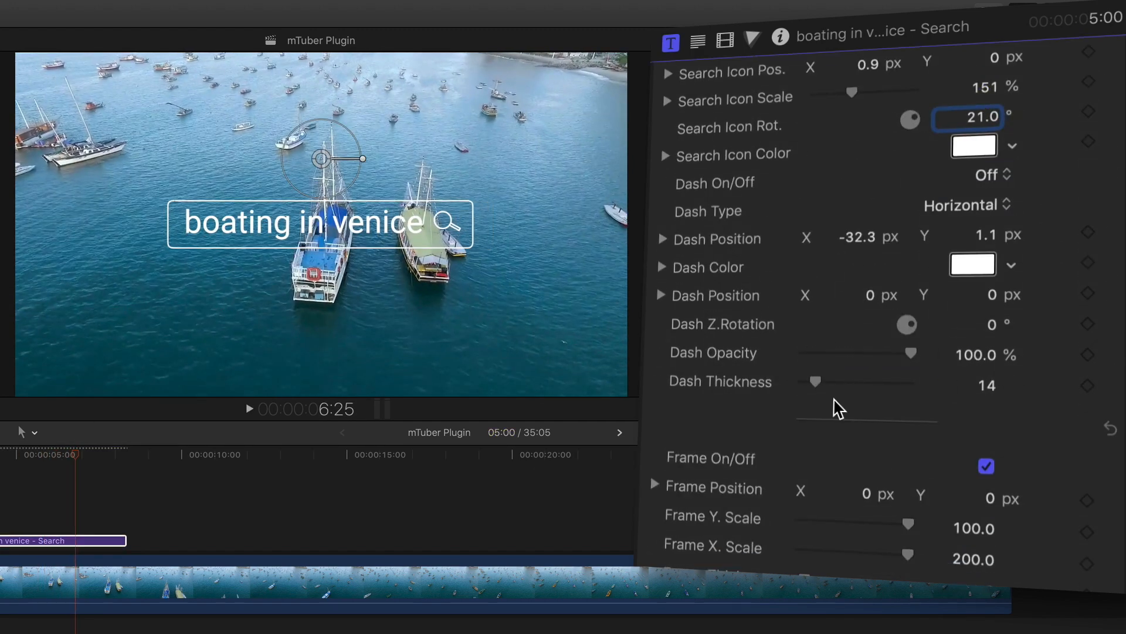
{"action": "scroll", "scroll_direction": "down", "scroll_amount": 3}
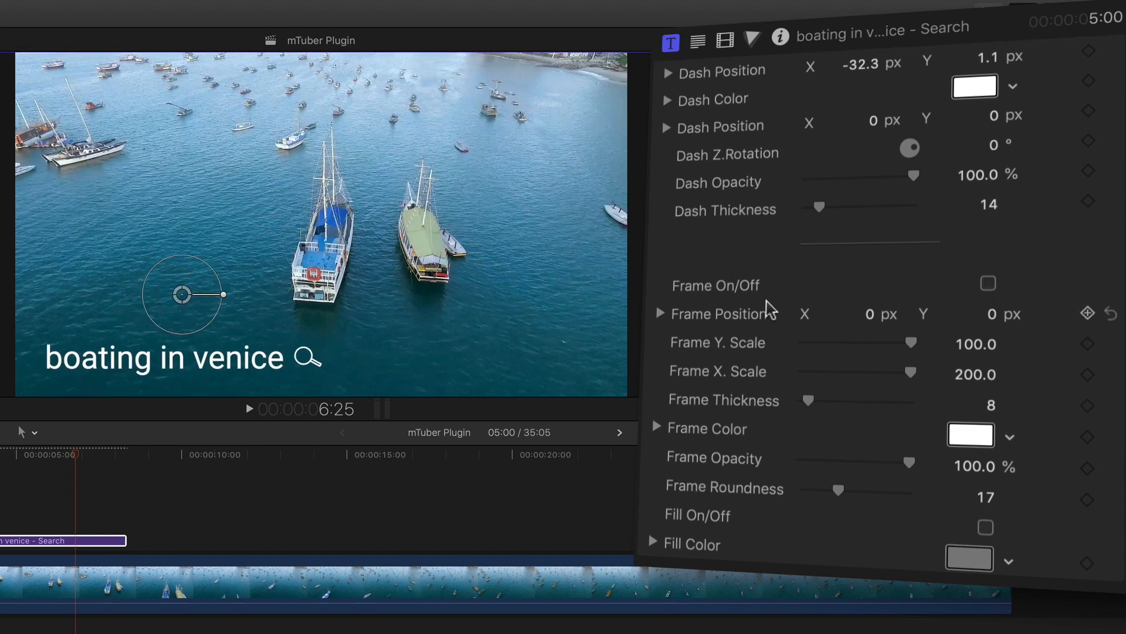
{"action": "left_click", "coordinate": [987, 283]}
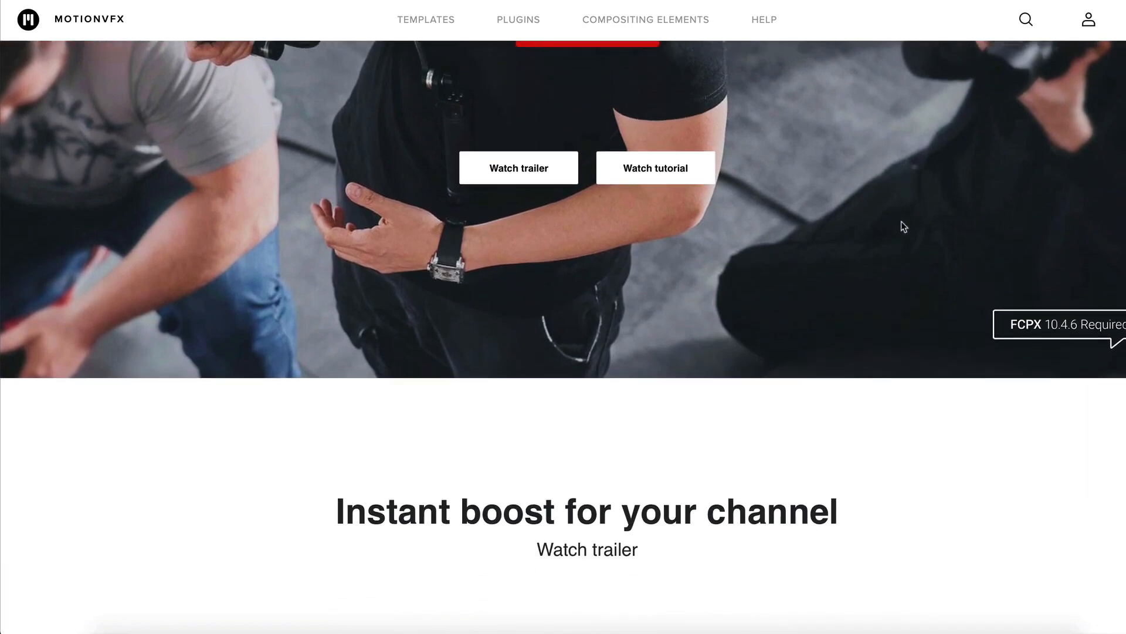
{"action": "scroll", "scroll_direction": "down", "scroll_amount": 3}
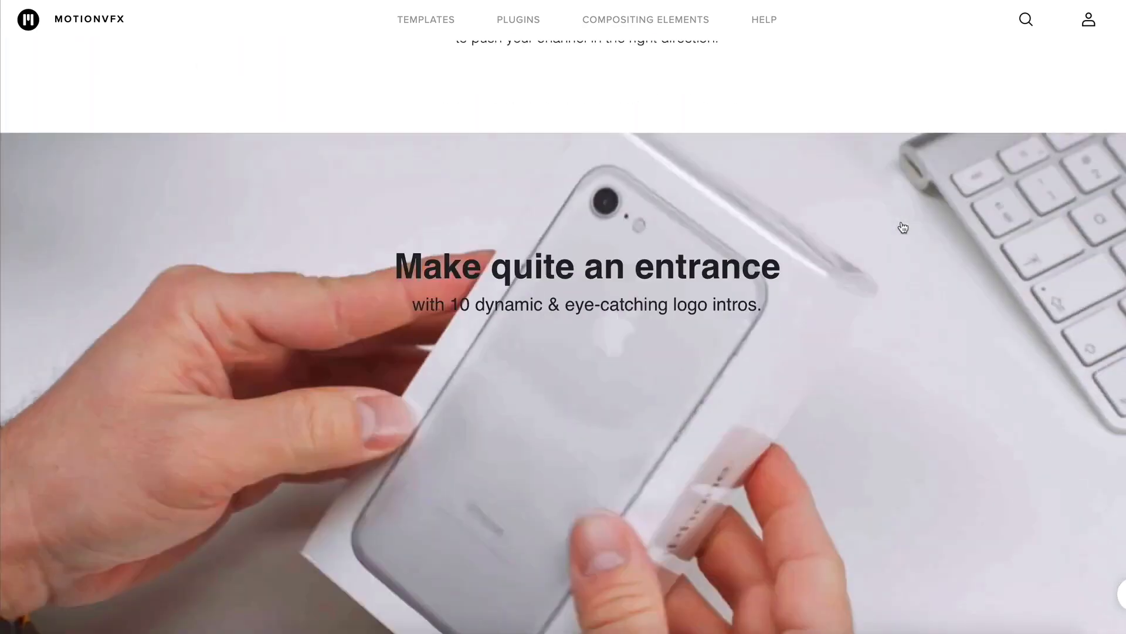